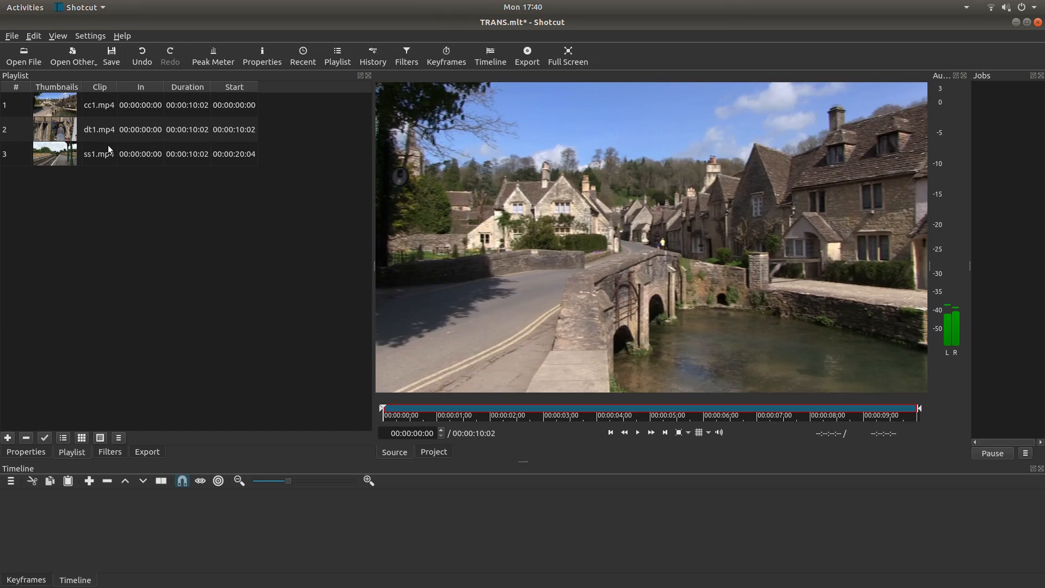
mouse_move(80, 123)
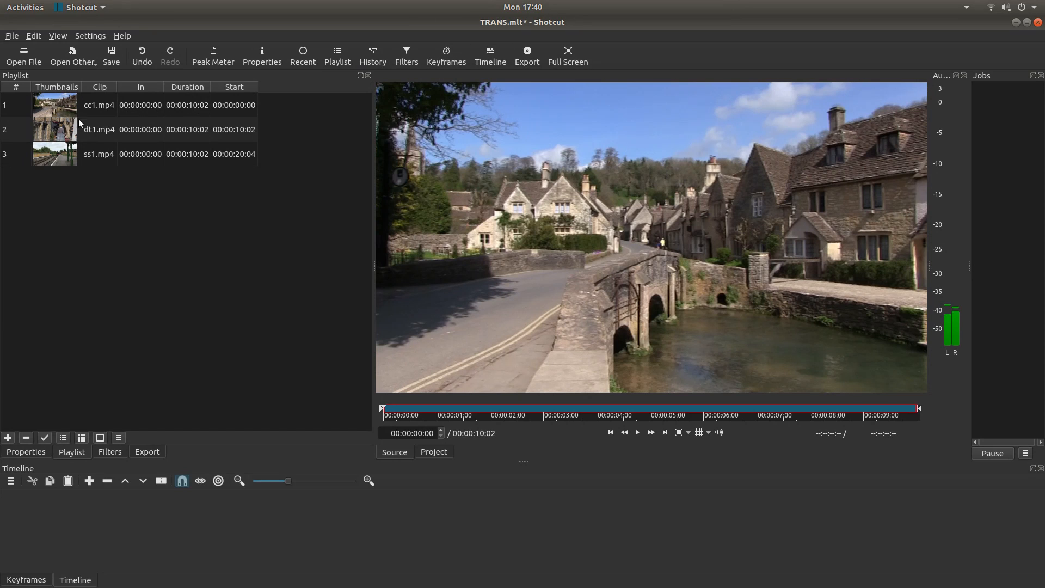
mouse_move(141, 120)
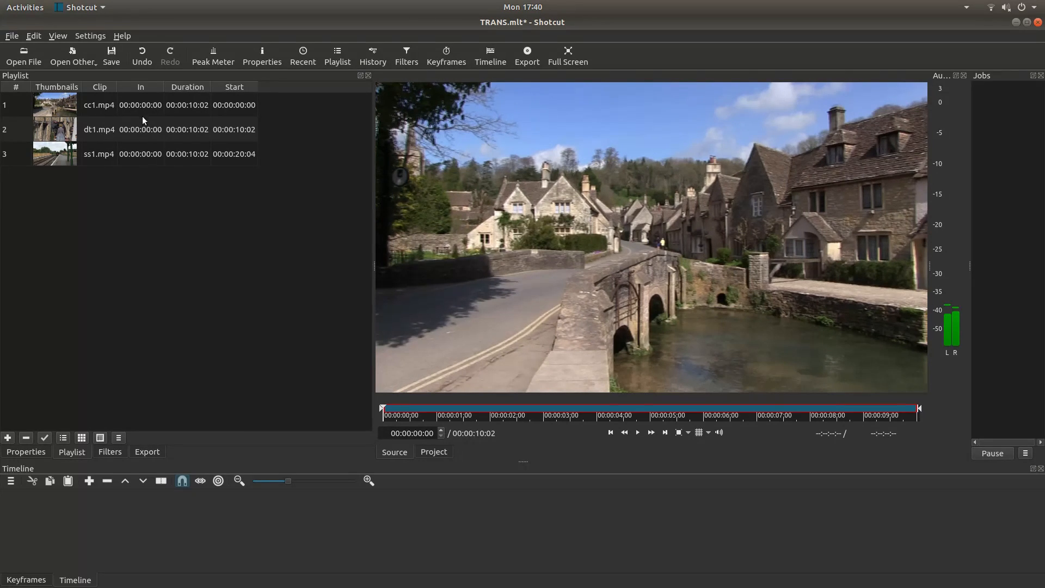
mouse_move(85, 248)
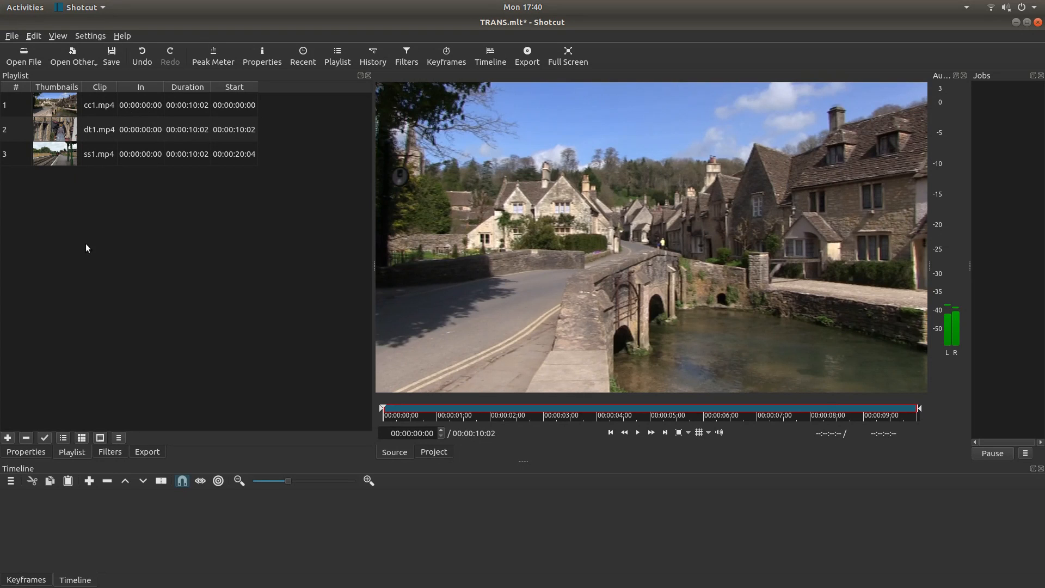
mouse_move(213, 253)
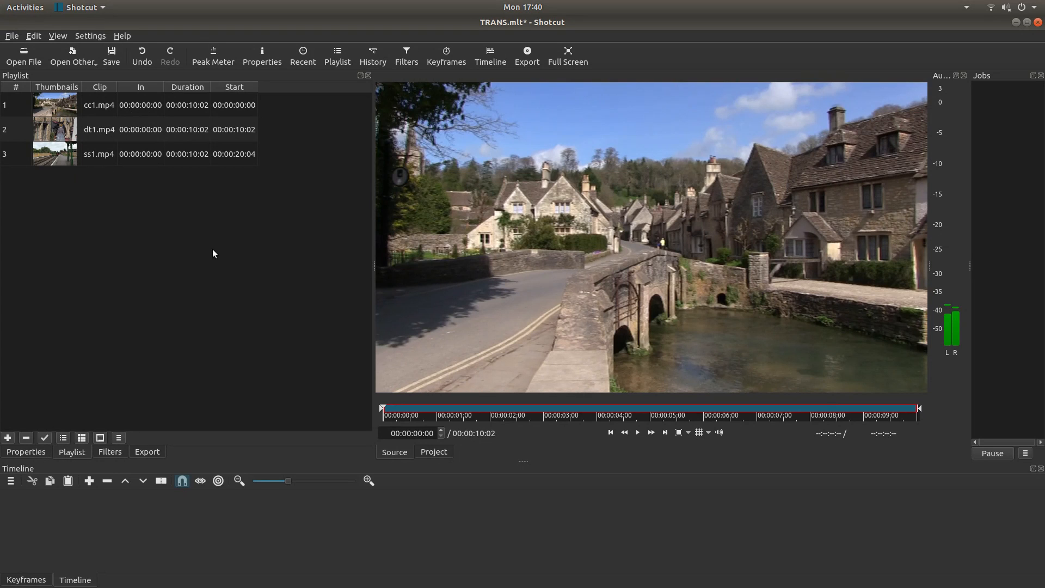
Append cc1.mp4 from the playlist as the first clip on video track V1.
click(57, 104)
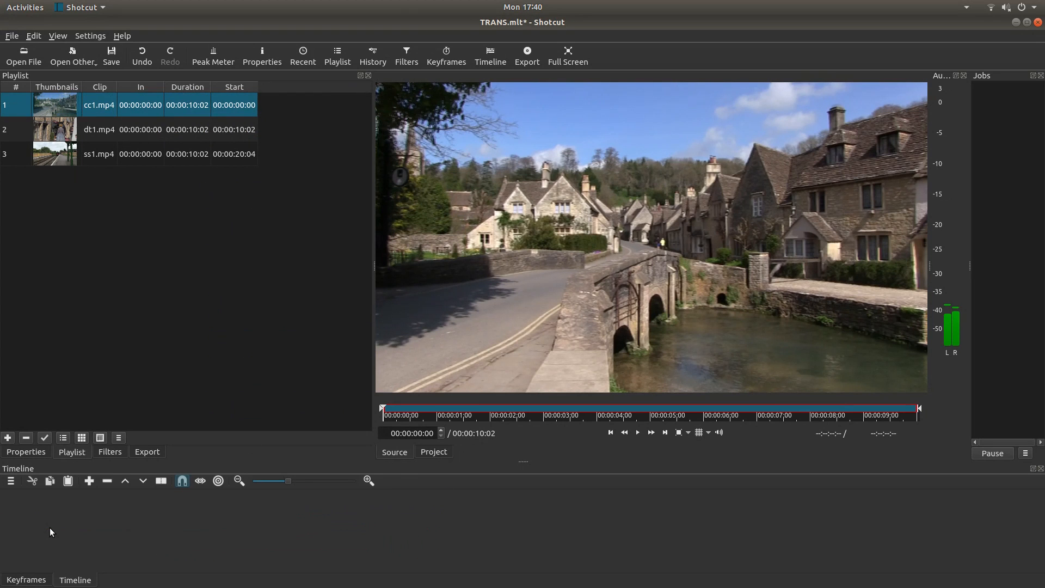
click(88, 480)
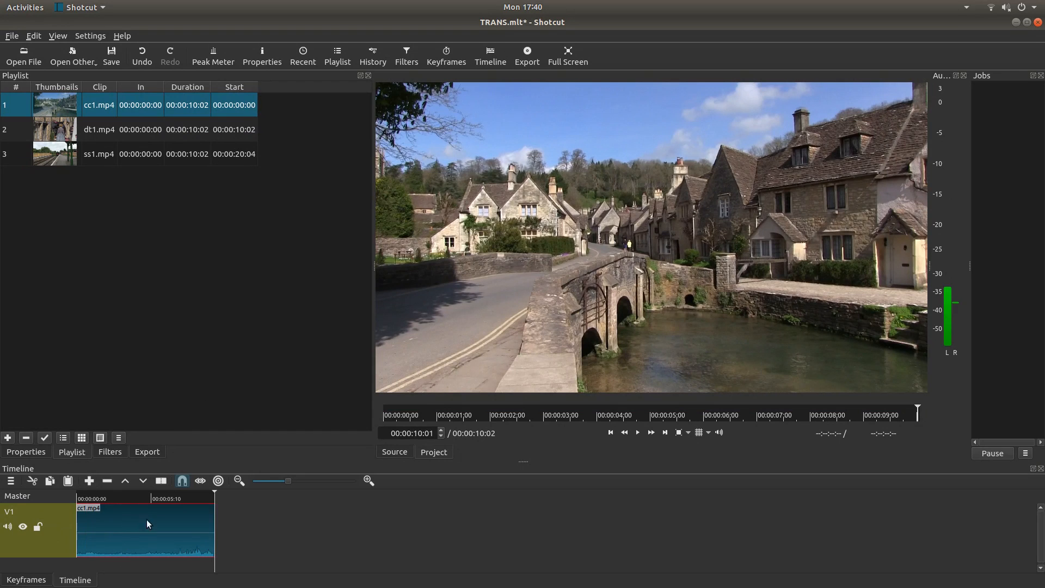
mouse_move(218, 480)
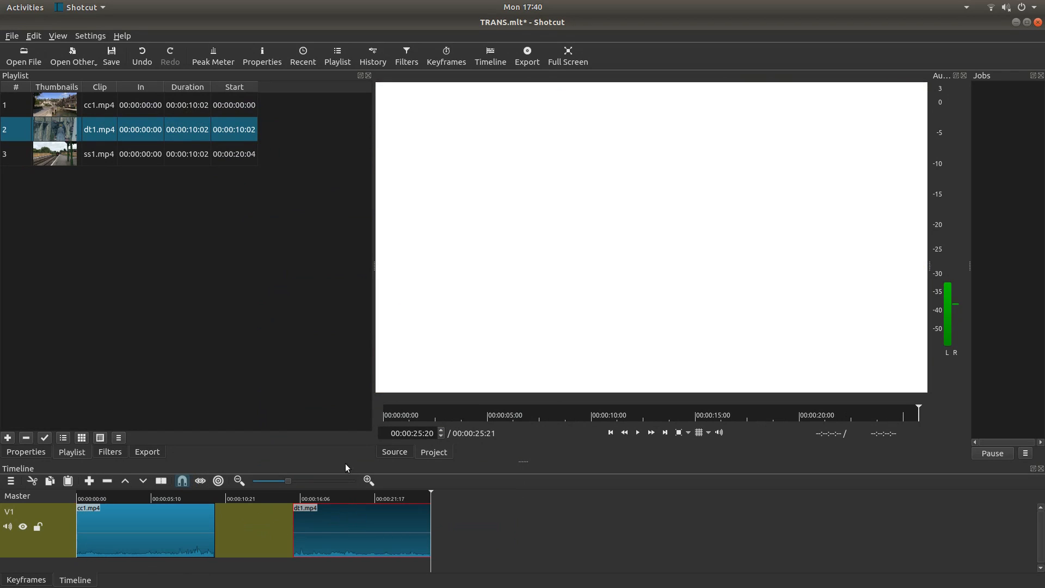
mouse_move(271, 534)
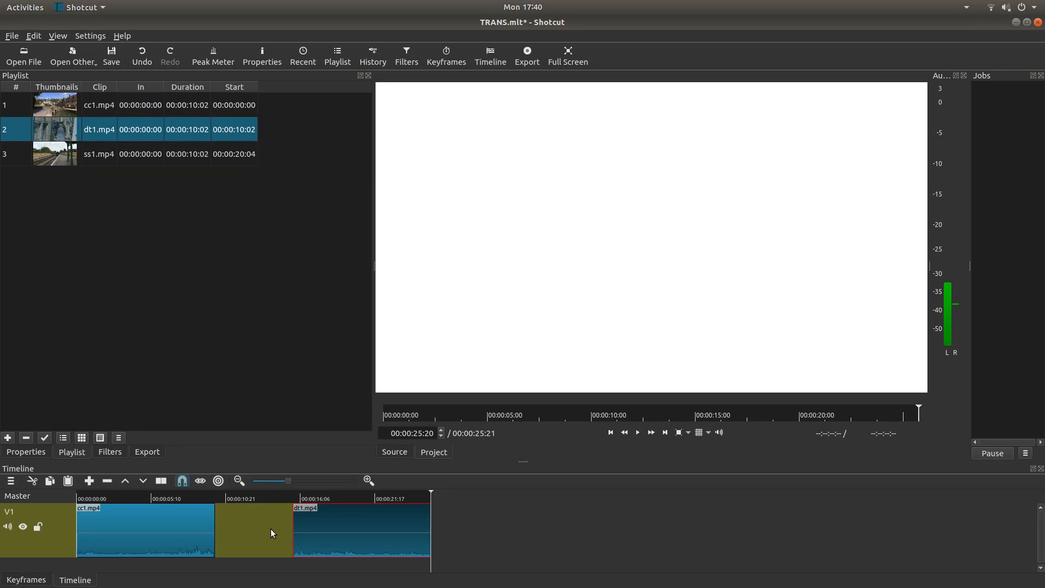
mouse_move(336, 513)
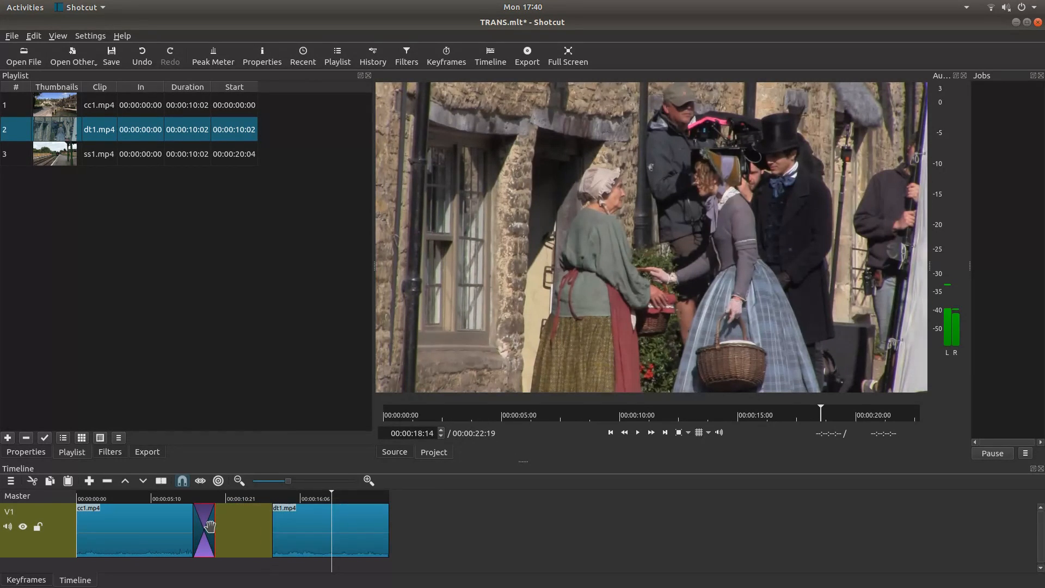
Bring up the context menu on dt1.mp4 on track V1 to adjust its position.
right_click(205, 530)
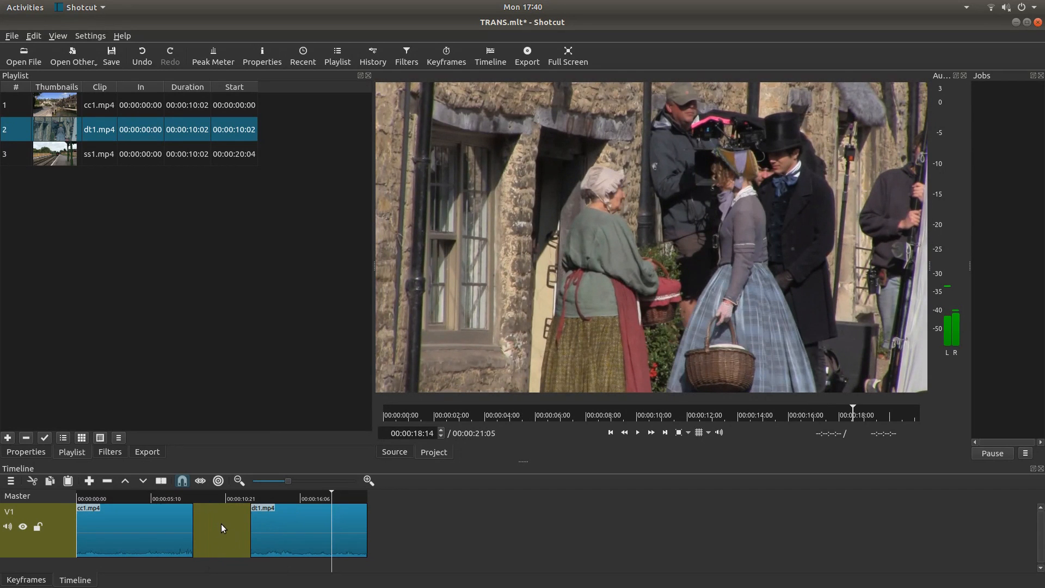
mouse_move(222, 530)
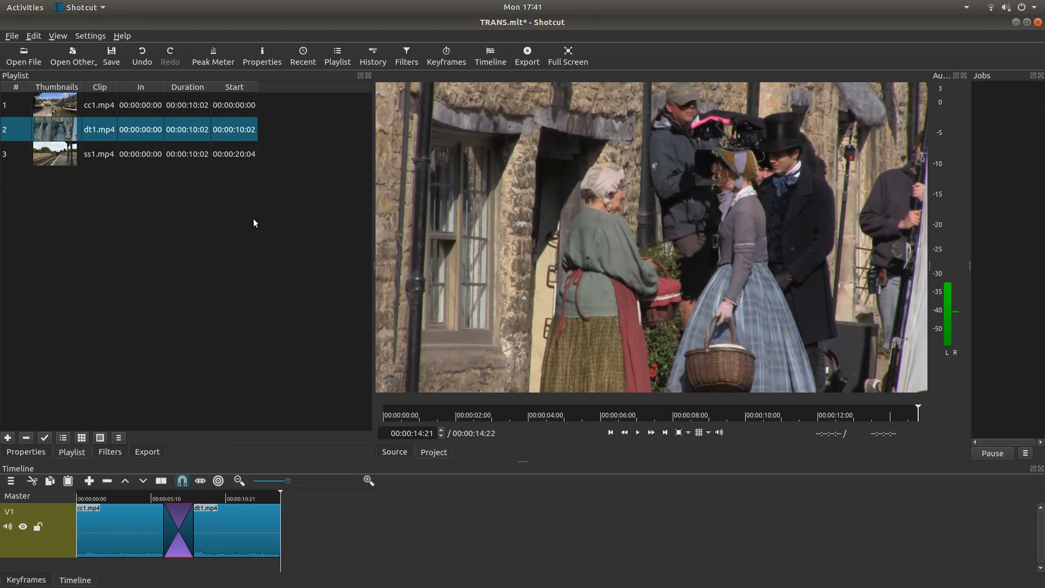
mouse_move(180, 513)
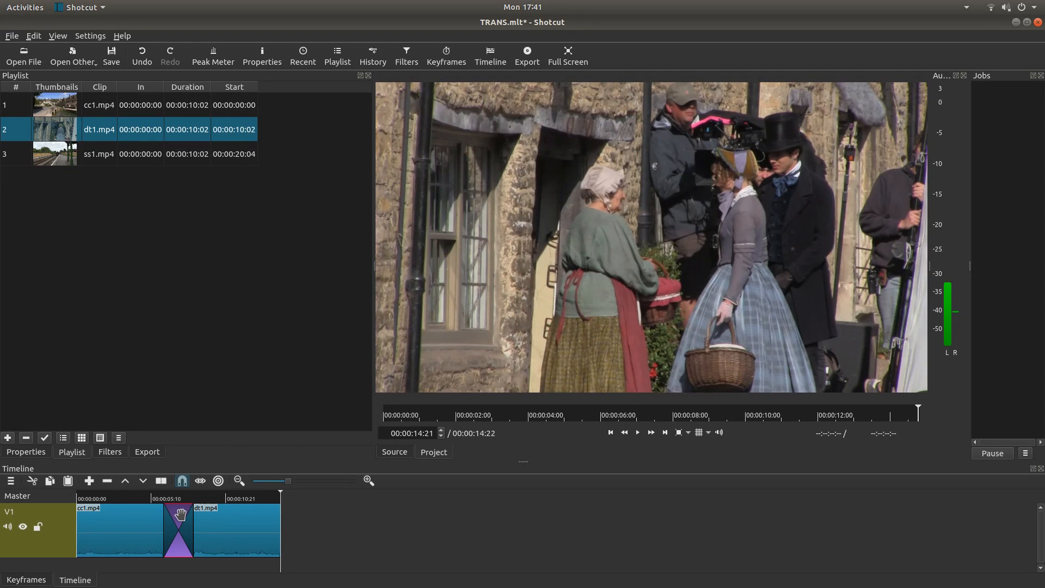
Show the Properties of the cc1/dt1 transition with its list of wipe styles.
right_click(178, 530)
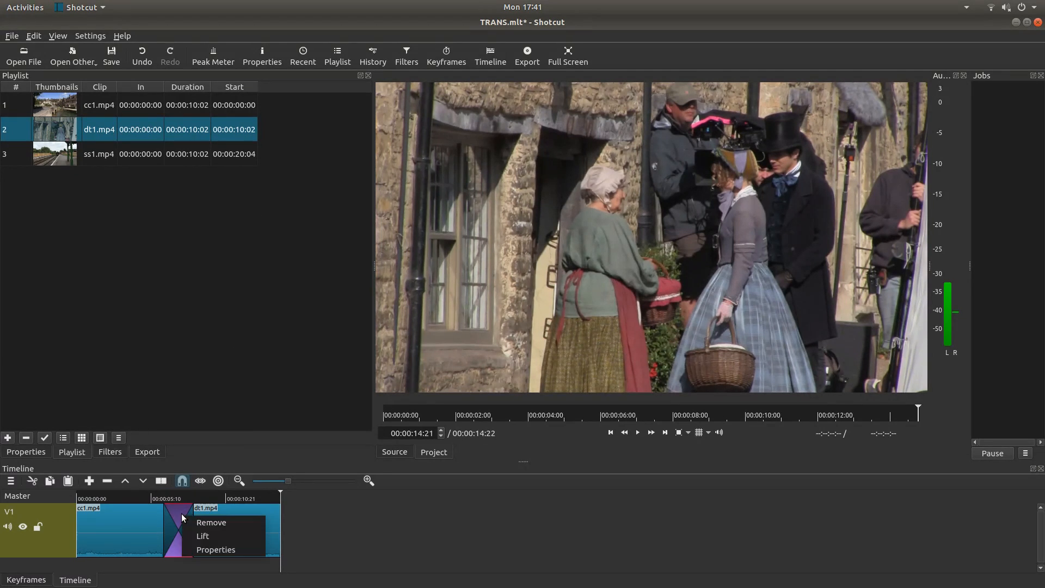
mouse_move(179, 521)
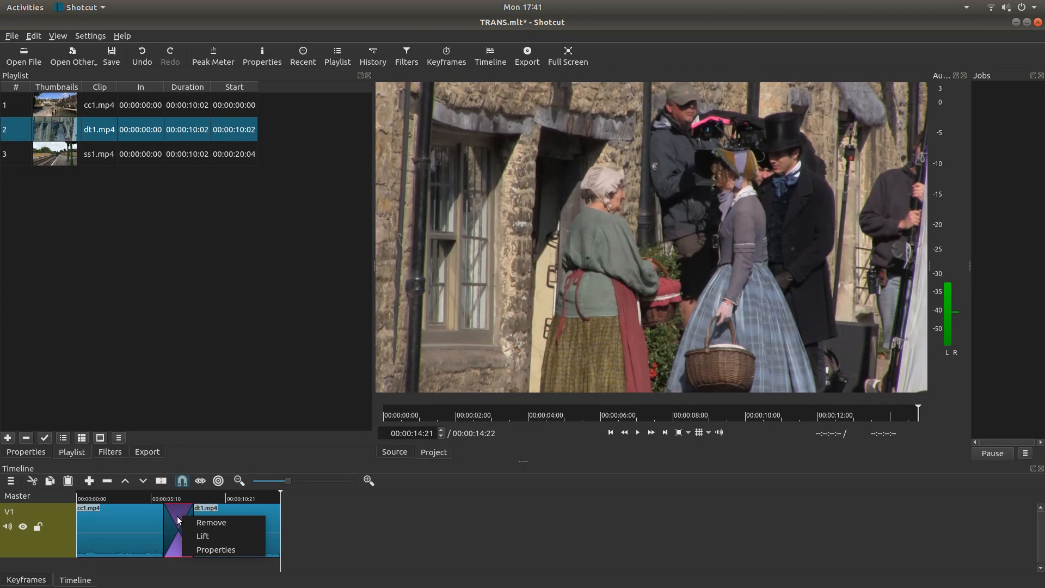
mouse_move(215, 549)
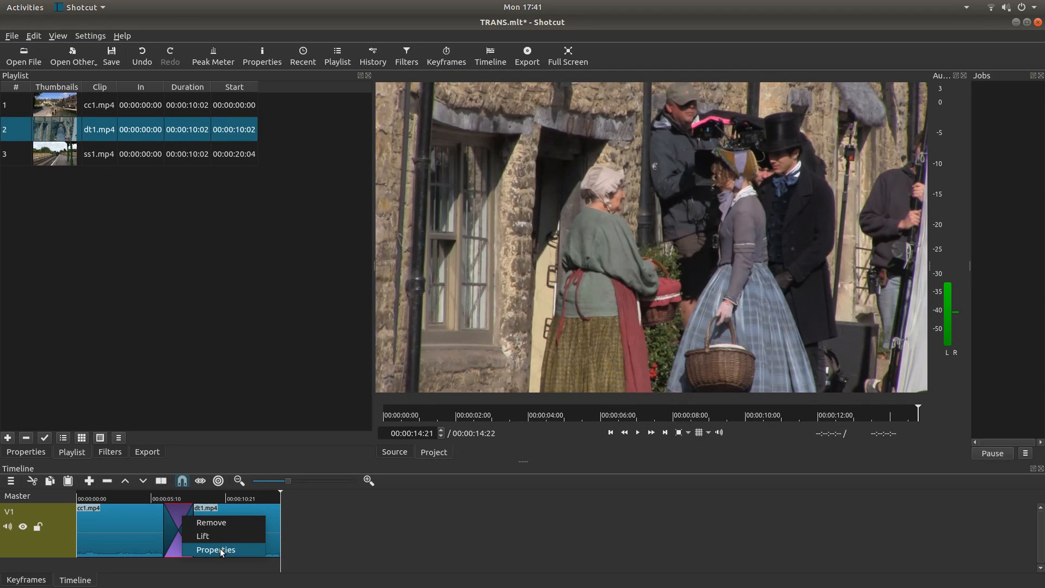
click(216, 549)
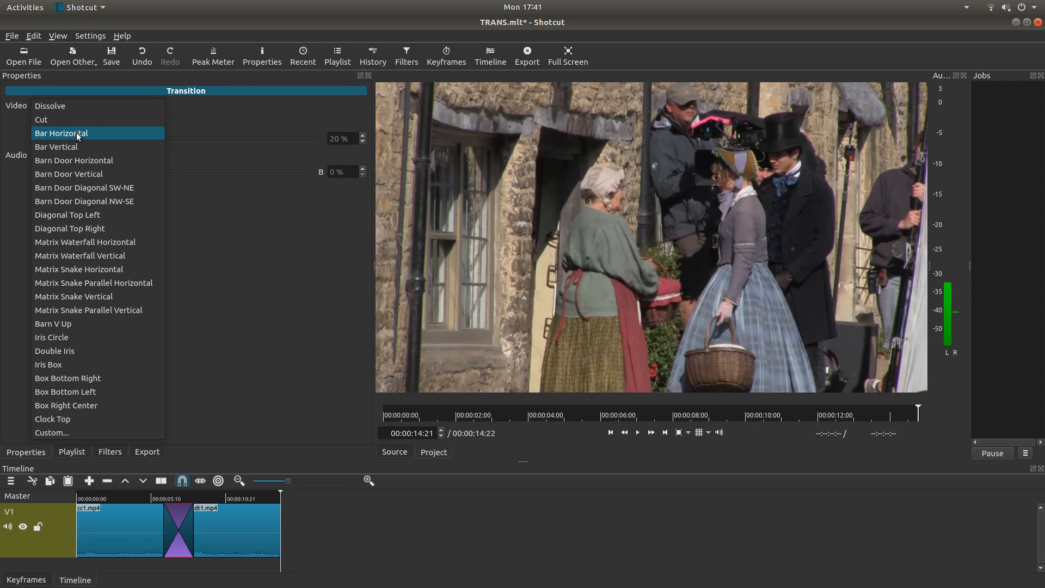
Set the cc1/dt1 transition to Bar Horizontal and play through it.
click(61, 133)
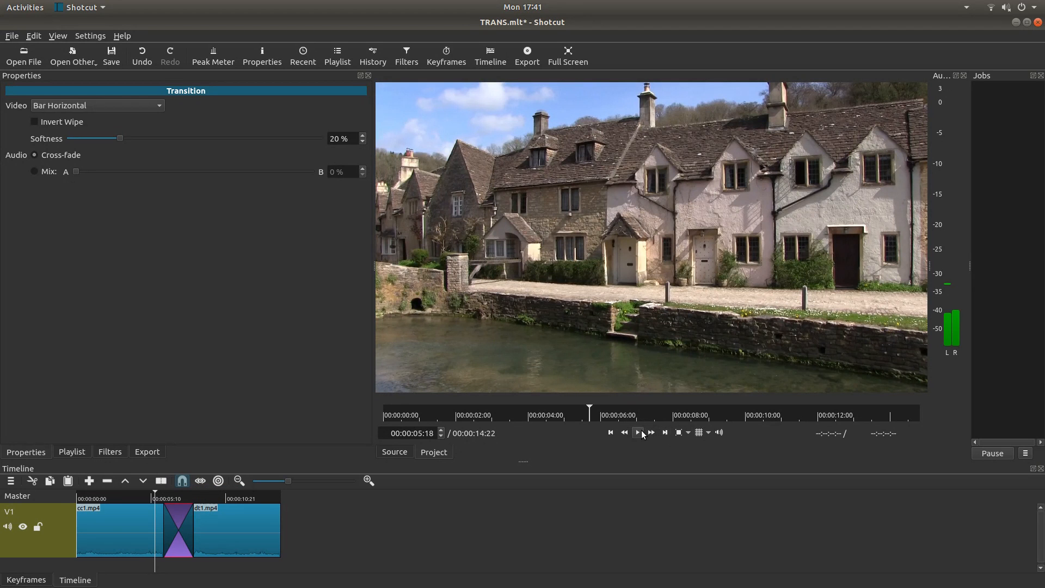
click(637, 433)
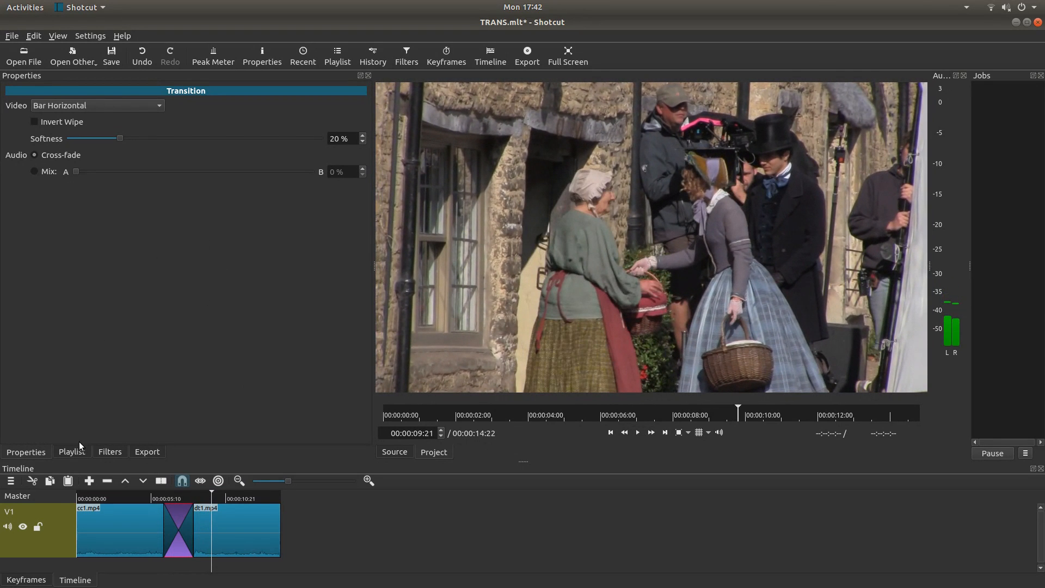
Return to the playlist and remove the empty gap after dt1.mp4 on V1.
click(72, 452)
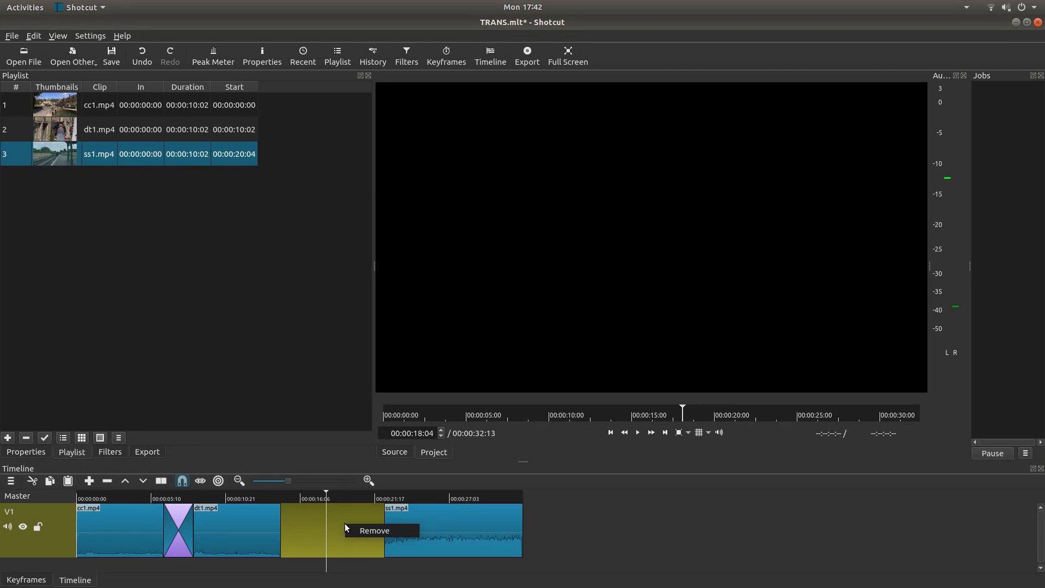
click(374, 530)
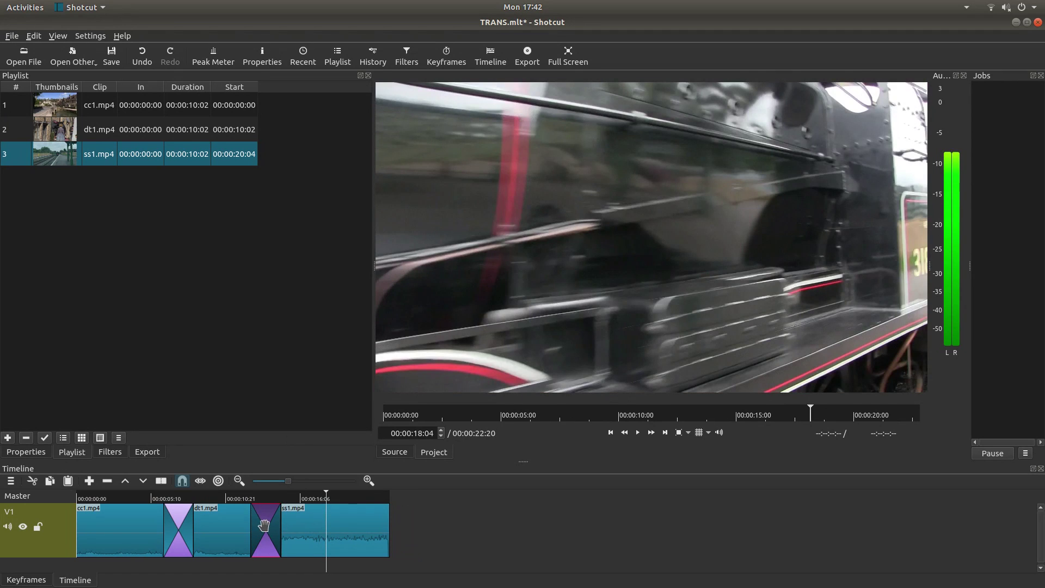
Set the dt1/ss1 transition's wipe style to Clock Top in its Properties.
right_click(265, 527)
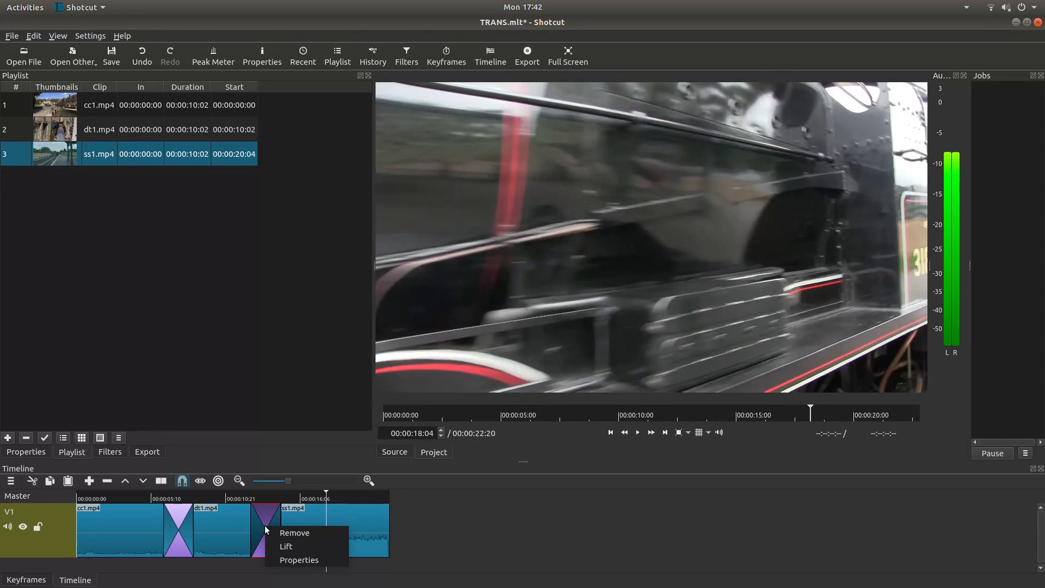
mouse_move(299, 559)
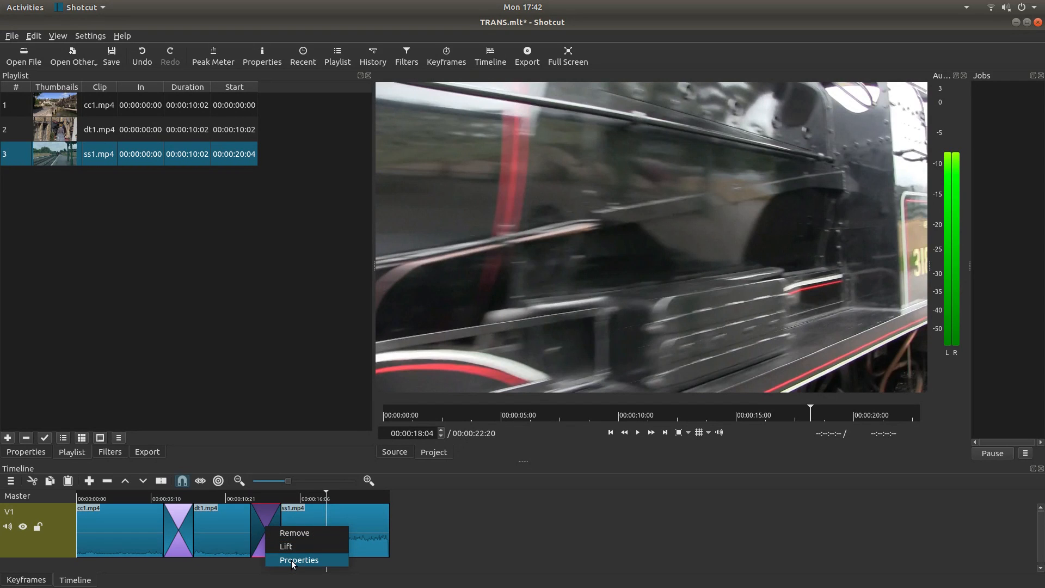
click(298, 560)
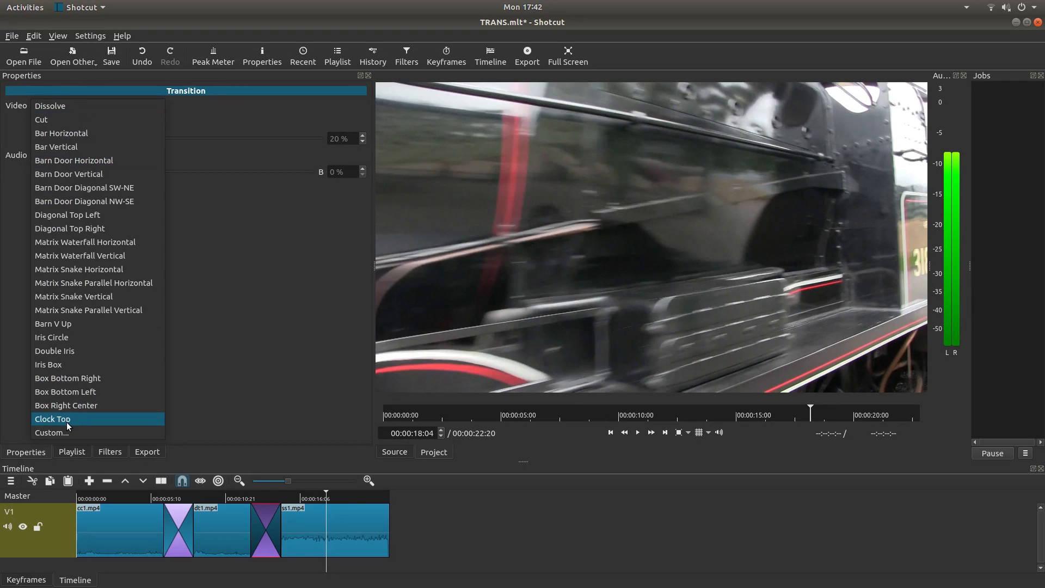
click(53, 419)
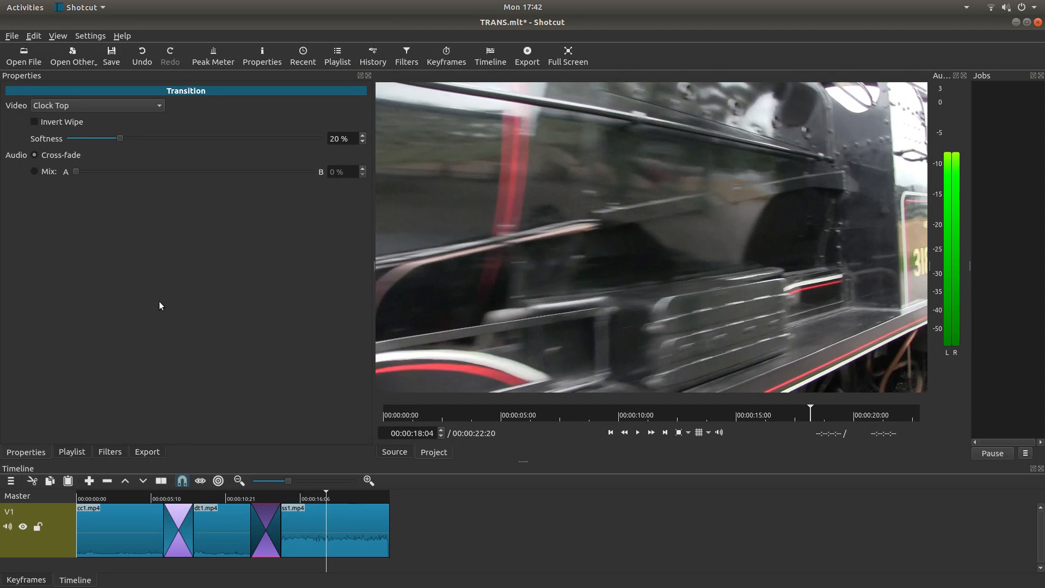
mouse_move(242, 504)
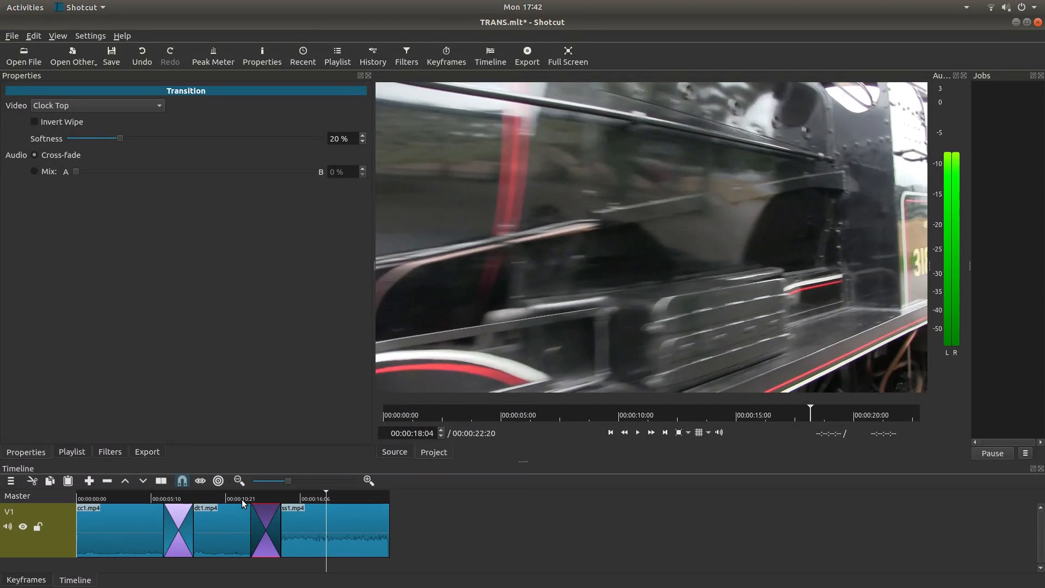
Play the edit through the Clock Top wipe from dt1.mp4 into ss1.mp4, then pause.
click(637, 432)
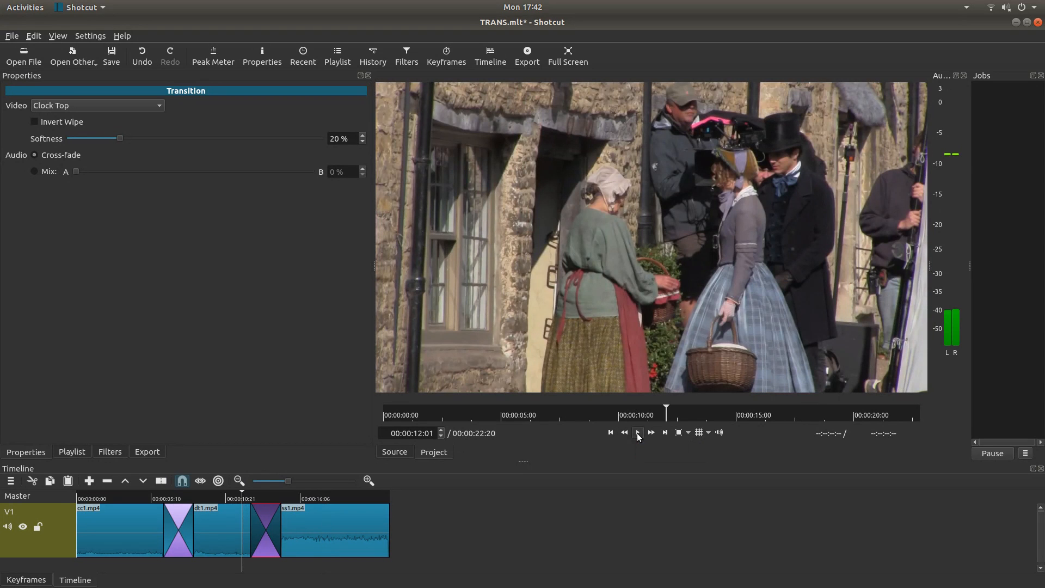
click(637, 432)
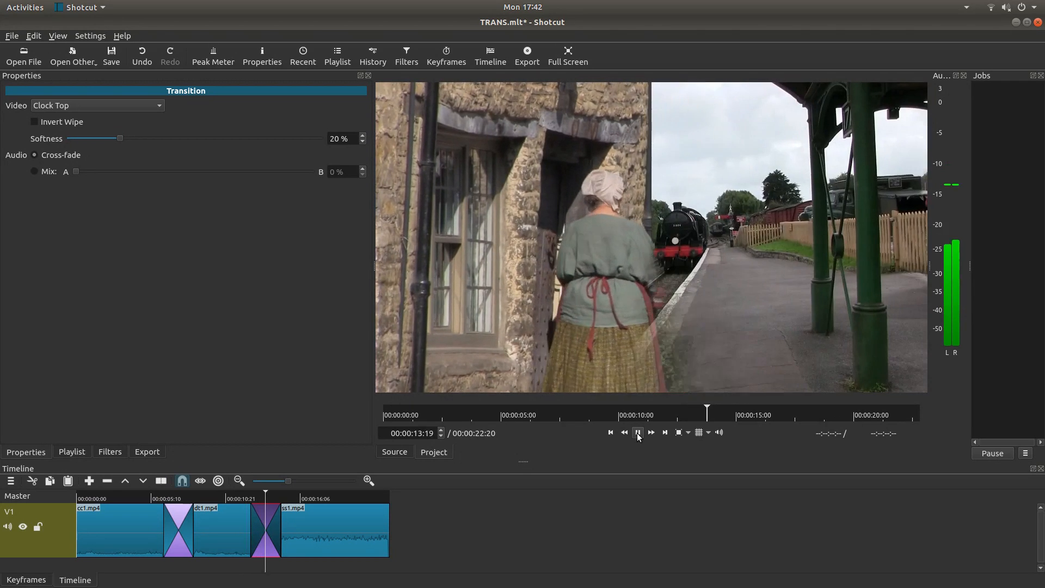
click(637, 432)
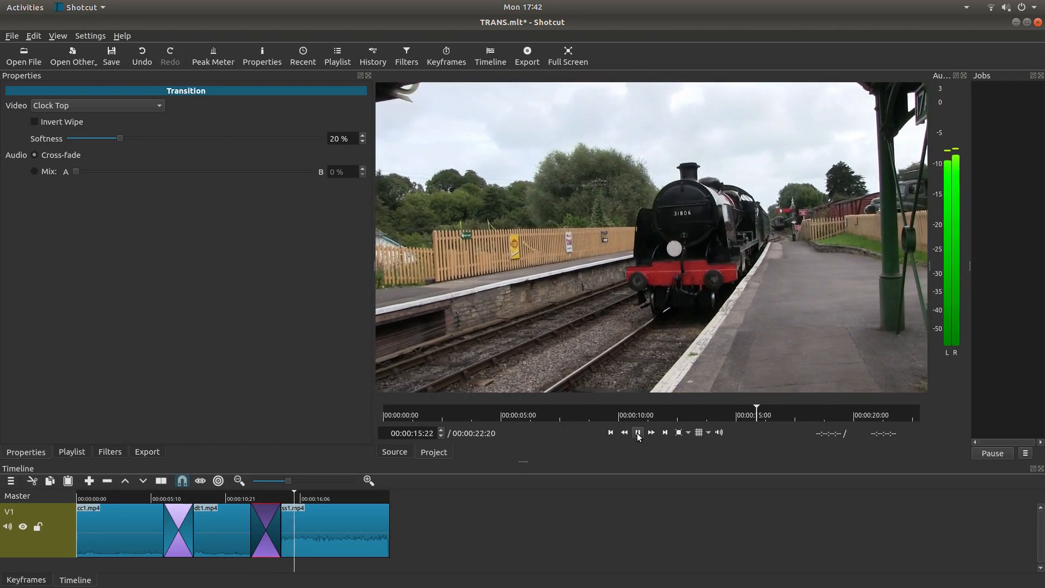
click(637, 433)
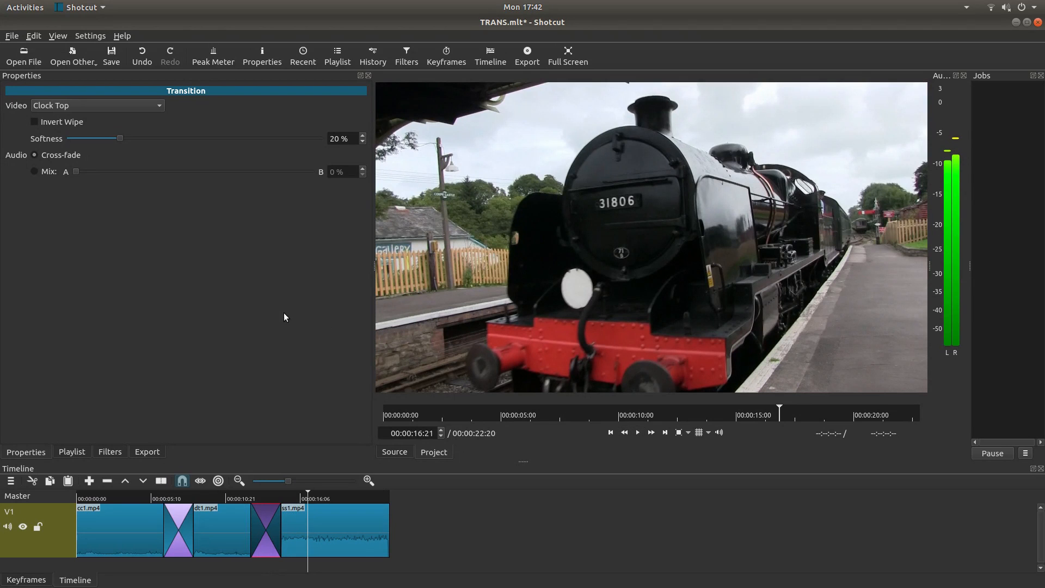
mouse_move(175, 516)
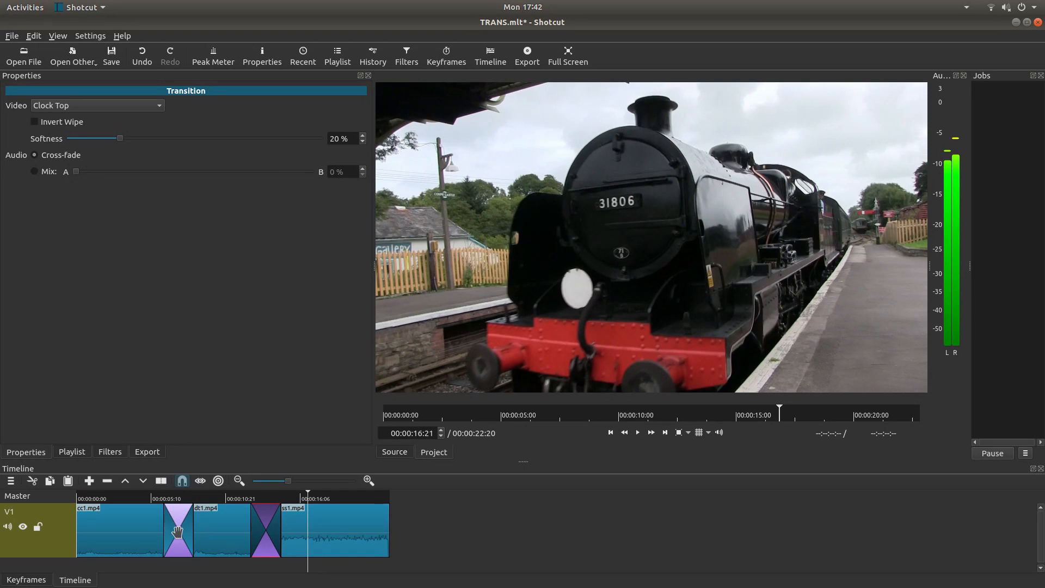
mouse_move(203, 260)
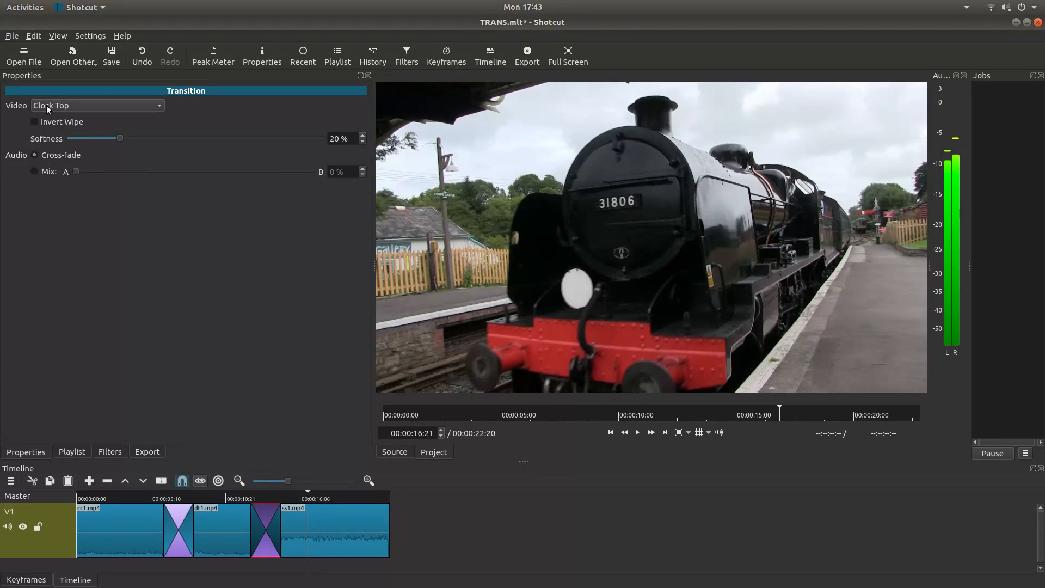
mouse_move(111, 111)
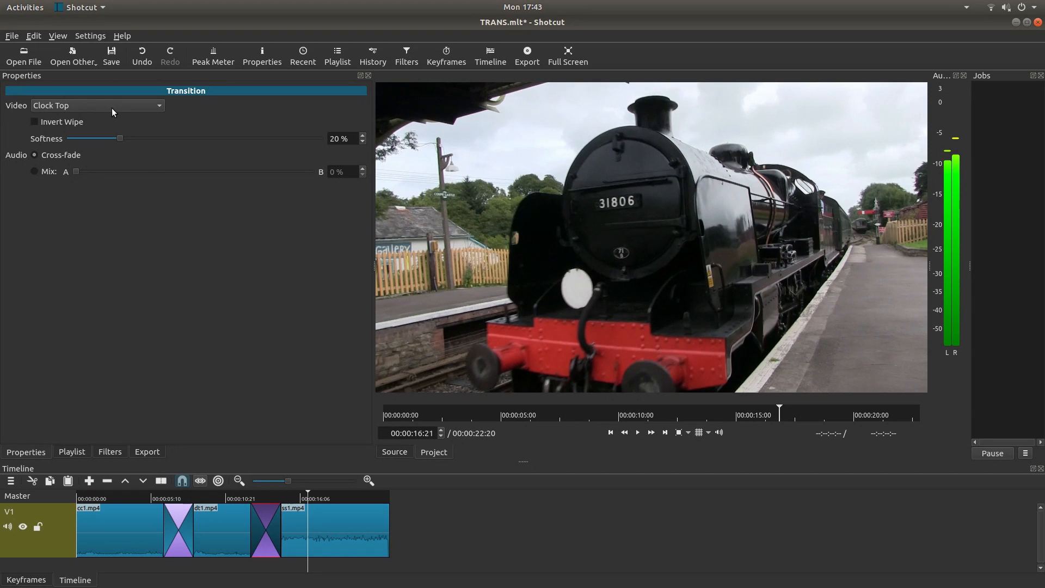
mouse_move(269, 359)
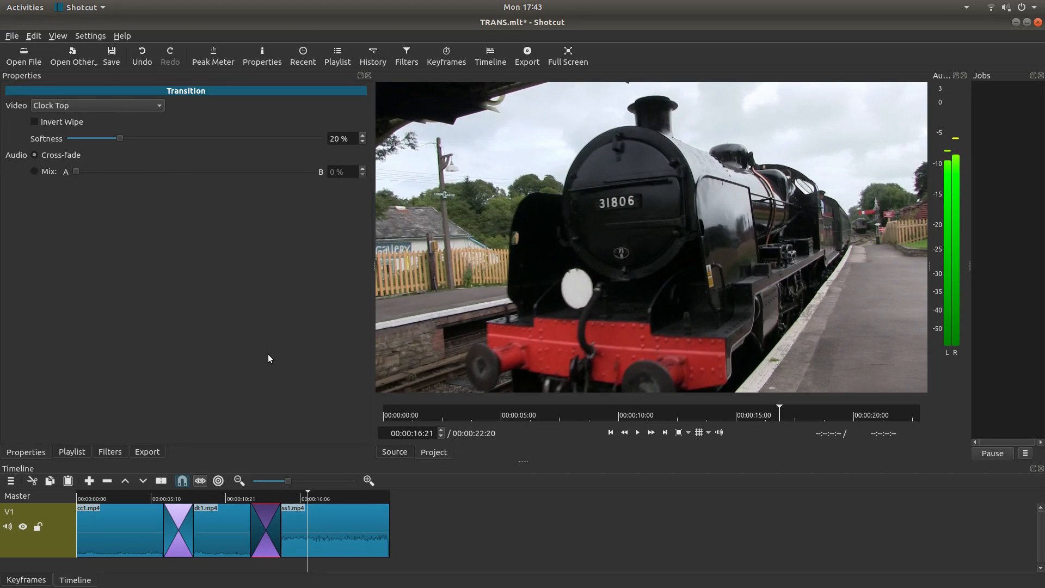
mouse_move(263, 56)
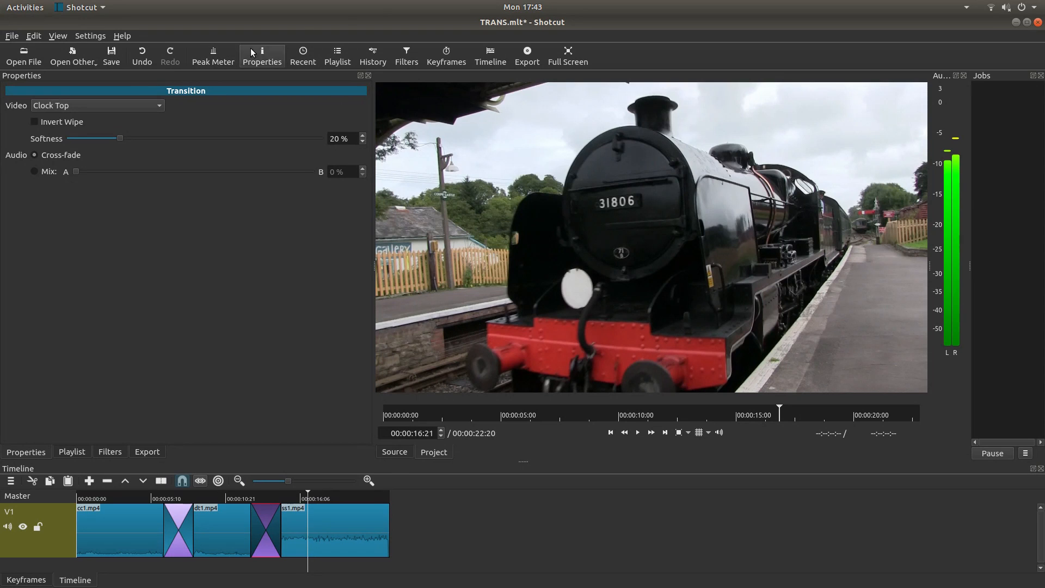
mouse_move(289, 230)
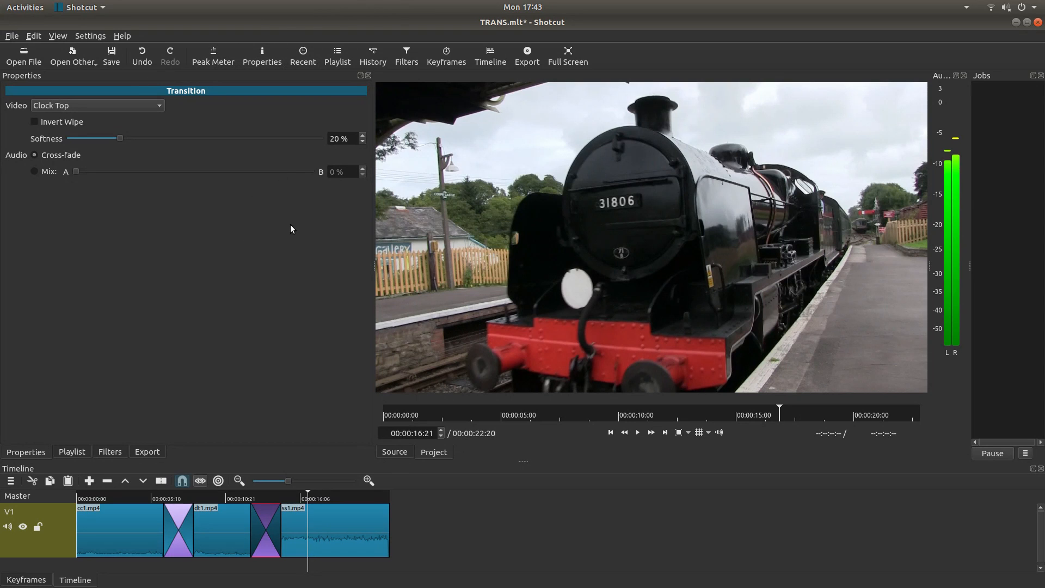
mouse_move(259, 300)
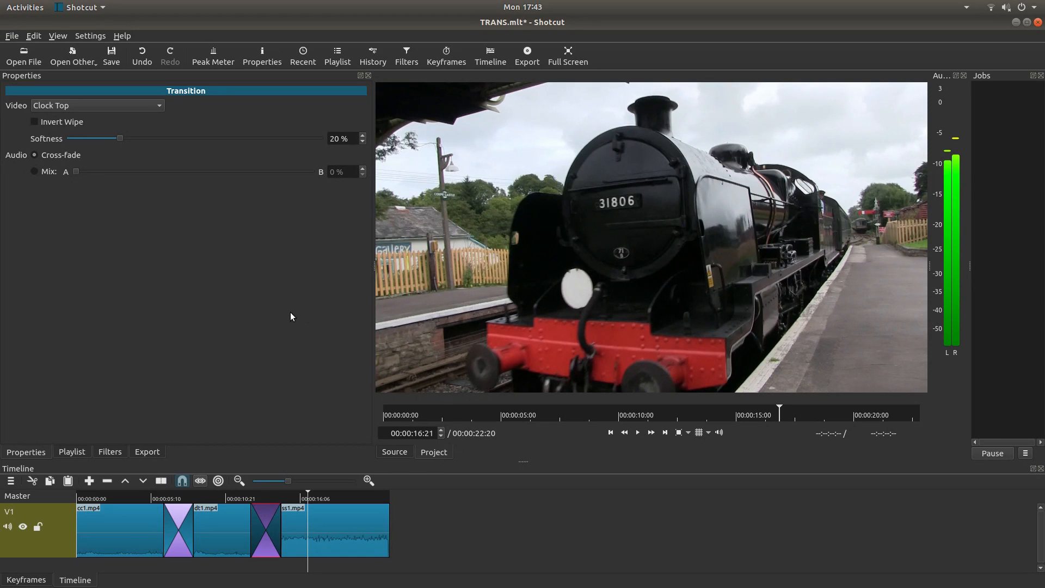
mouse_move(305, 324)
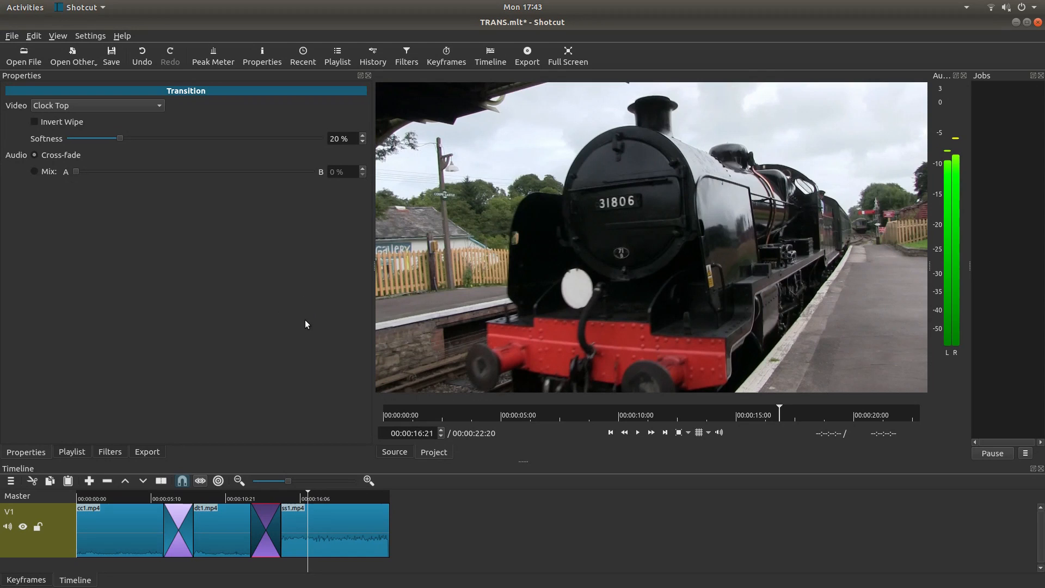